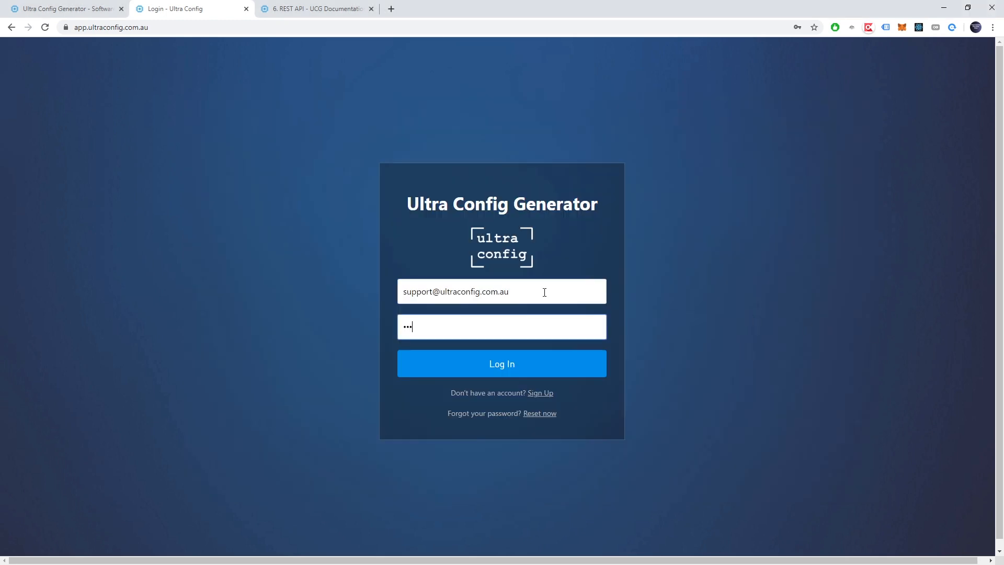
Submit the login password to enter the Generator Console with its Cisco and Juniper templates
click(502, 363)
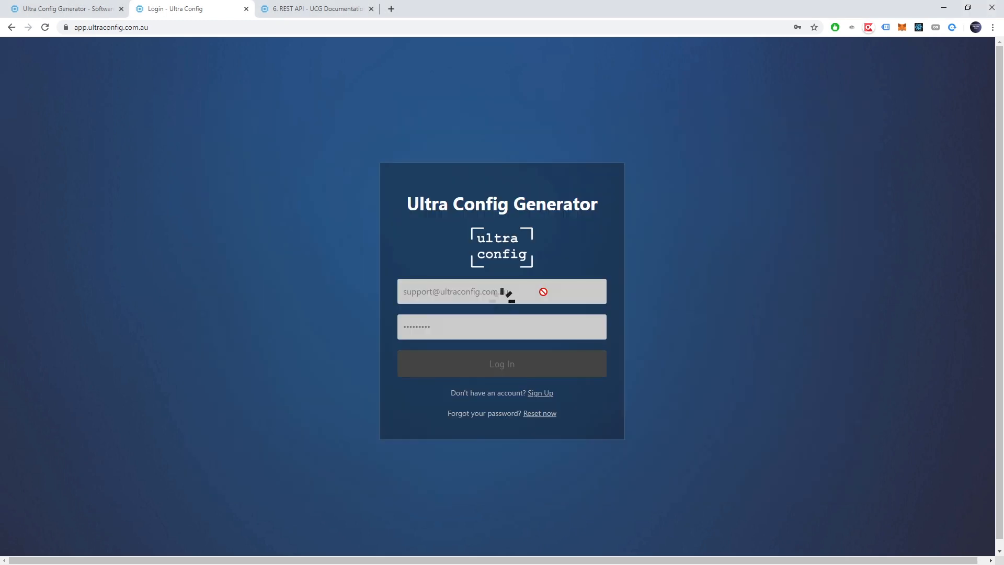
click(502, 363)
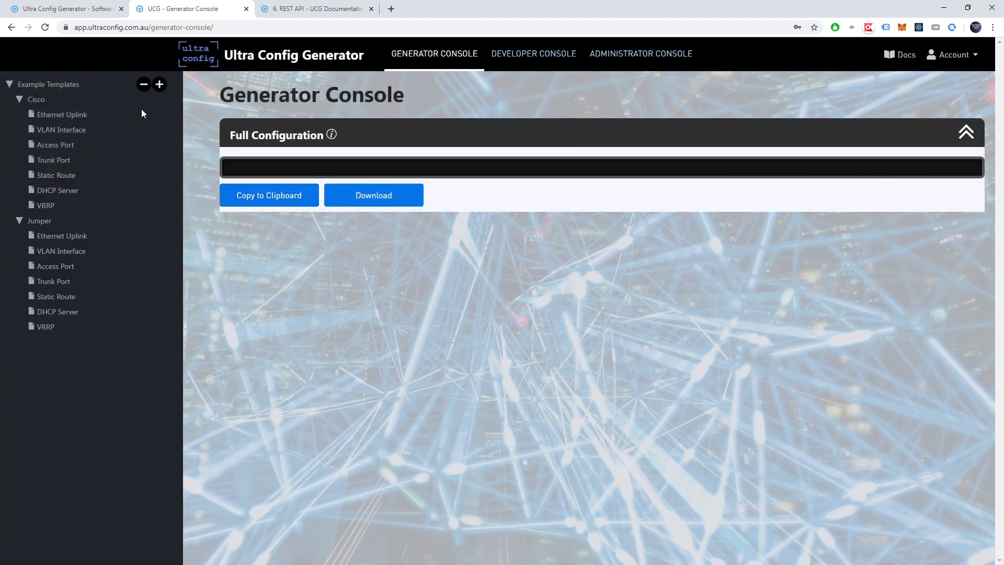
Add the Ethernet Uplink on GigabitEthernet0/0/1 with traffic shaping Yes, and VLAN ID 100
click(63, 114)
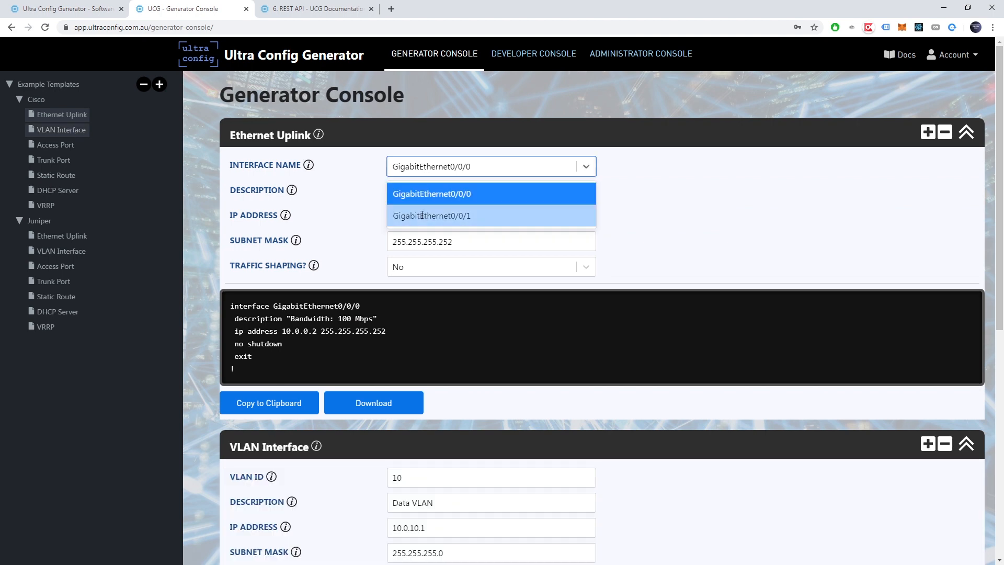
click(432, 216)
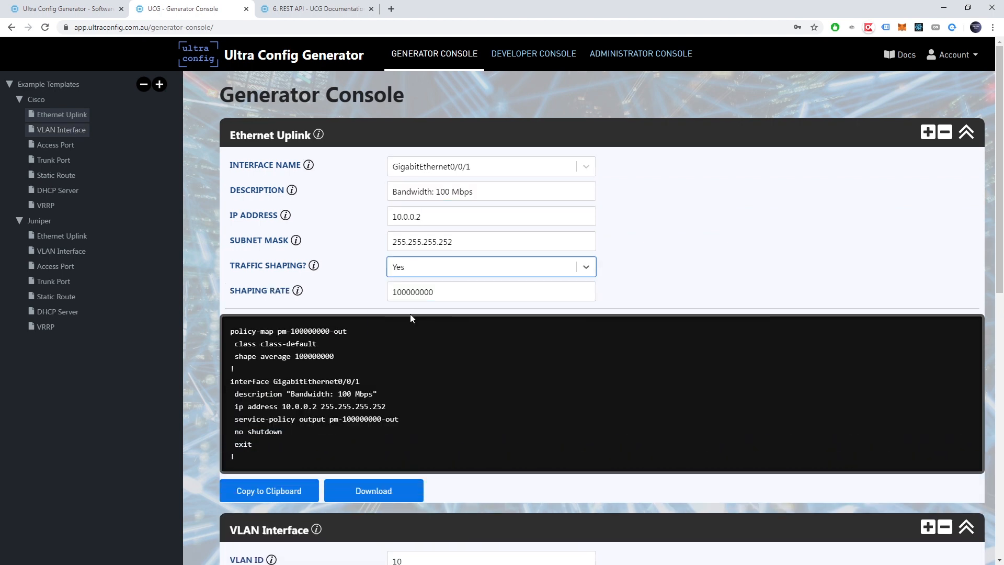
scroll(down, 3)
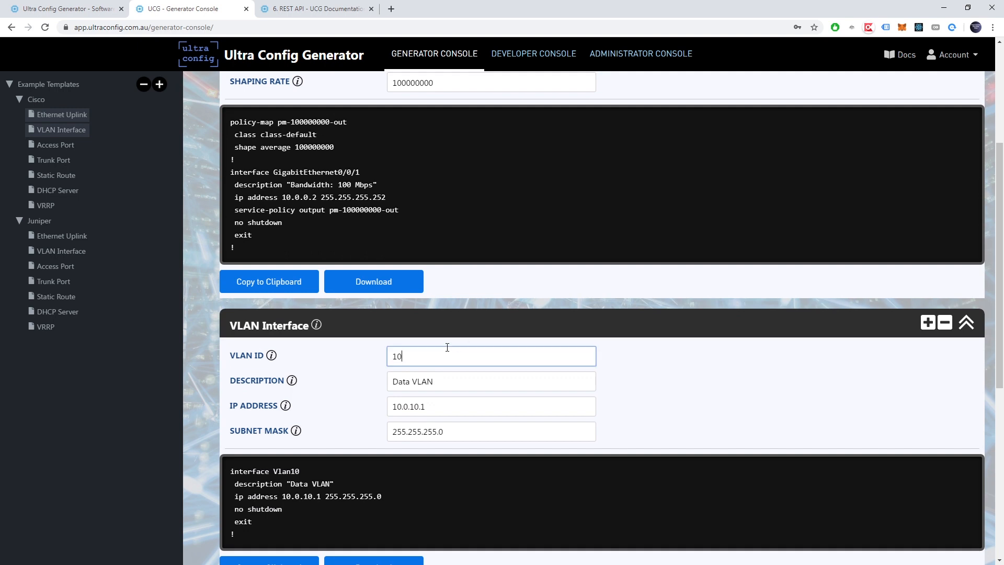
text(0)
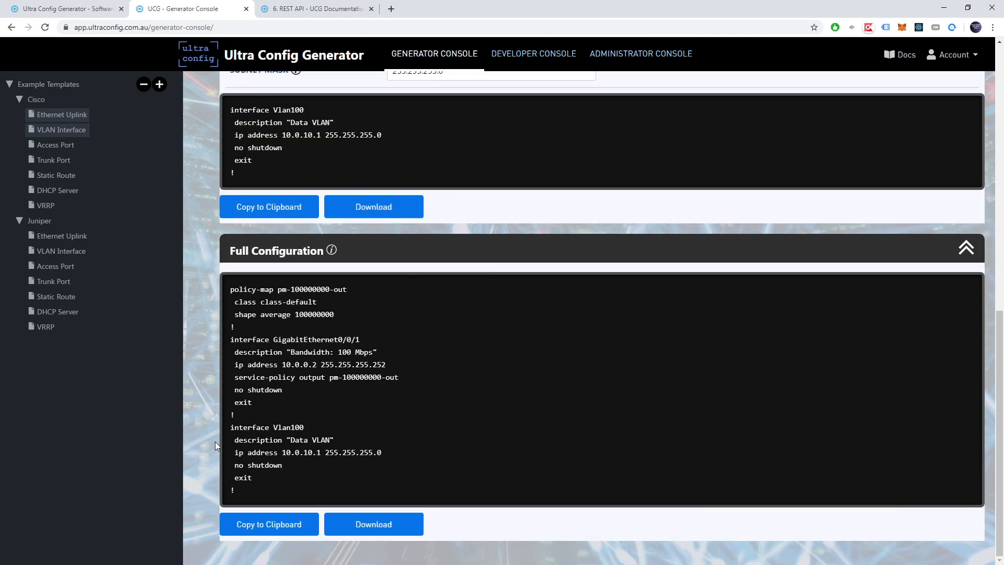
click(268, 524)
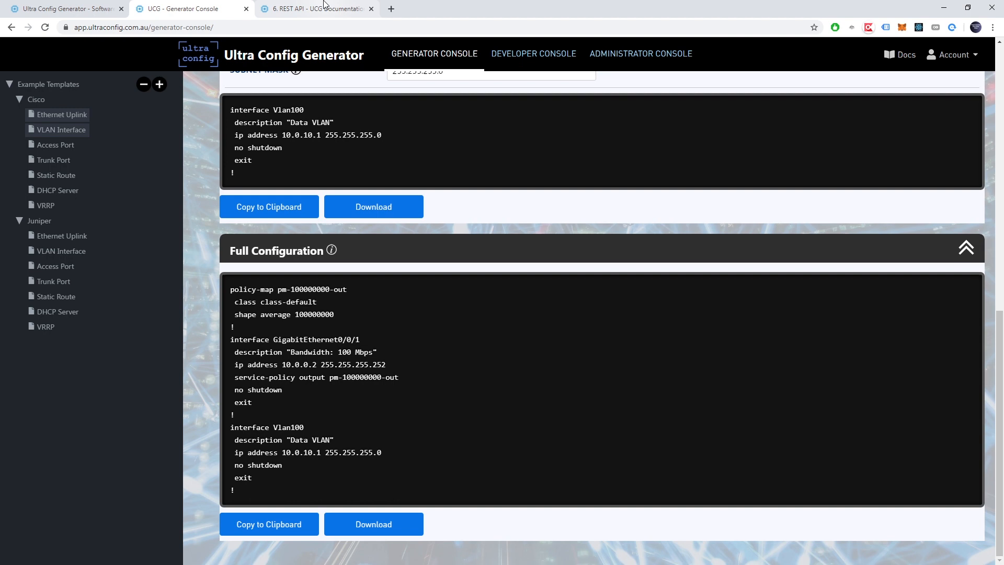
Read the REST API docs on tokens, sample requests and responses, then return to the portal
click(314, 8)
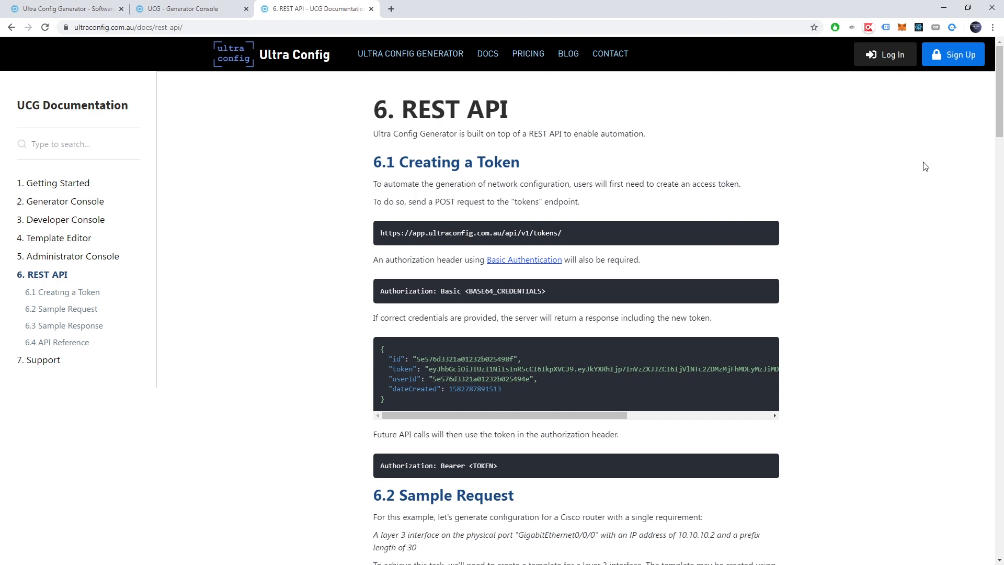
mouse_move(897, 155)
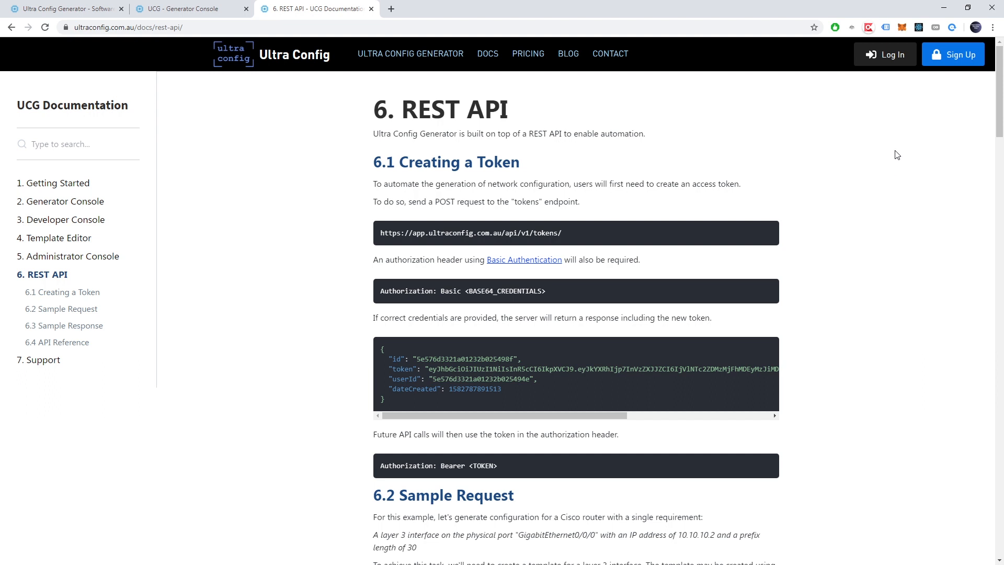
scroll(down, 3)
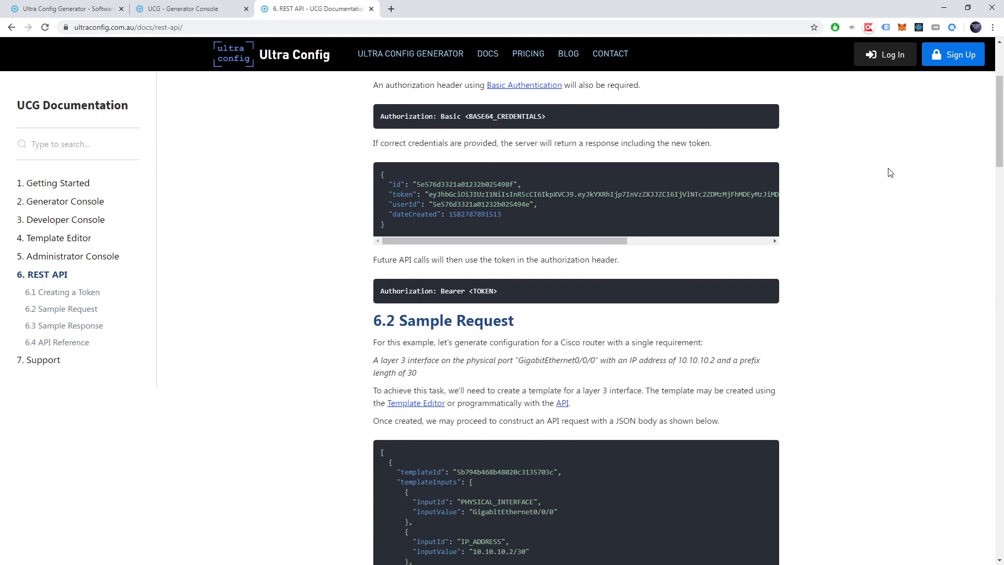
scroll(down, 3)
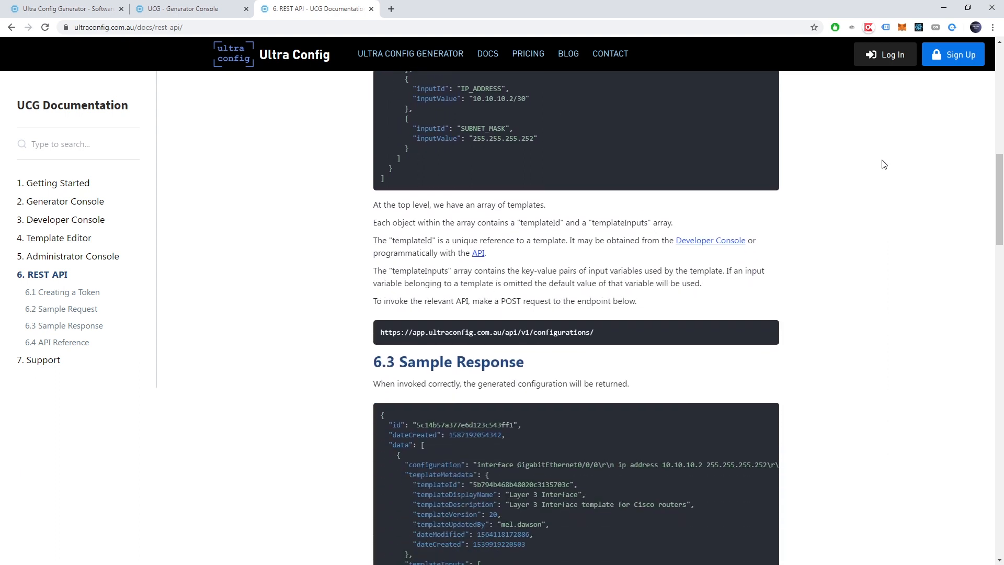
scroll(down, 3)
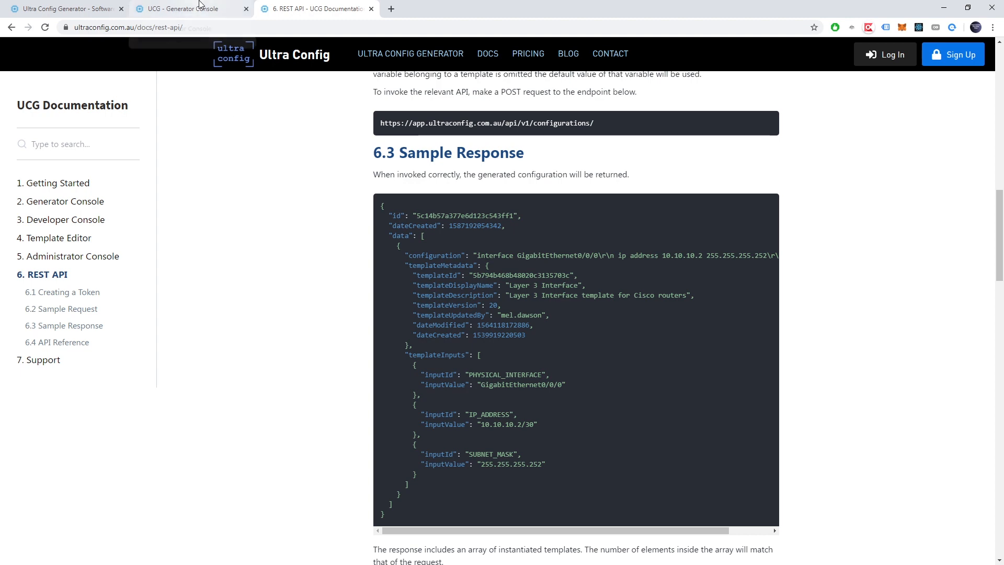
click(192, 8)
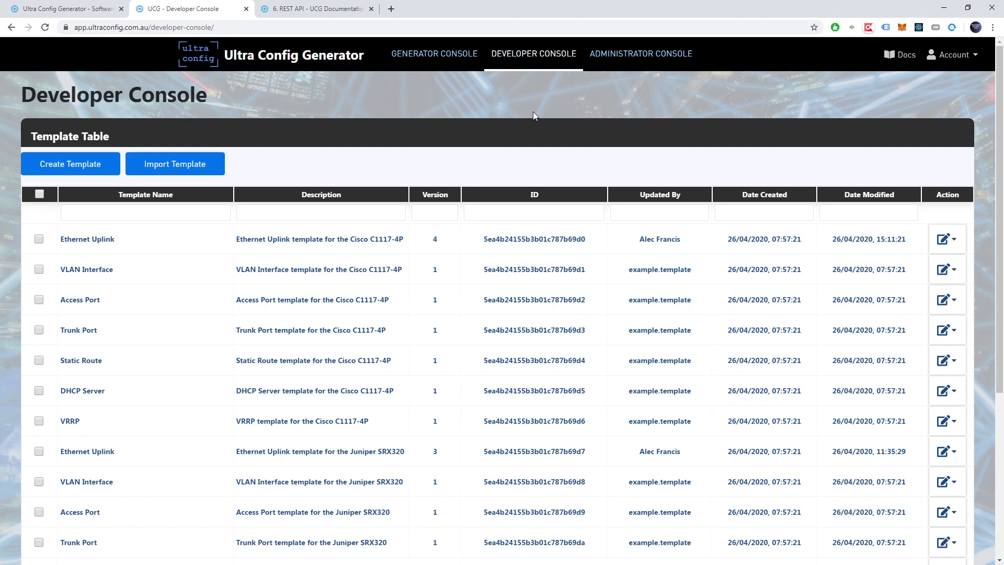
mouse_move(341, 178)
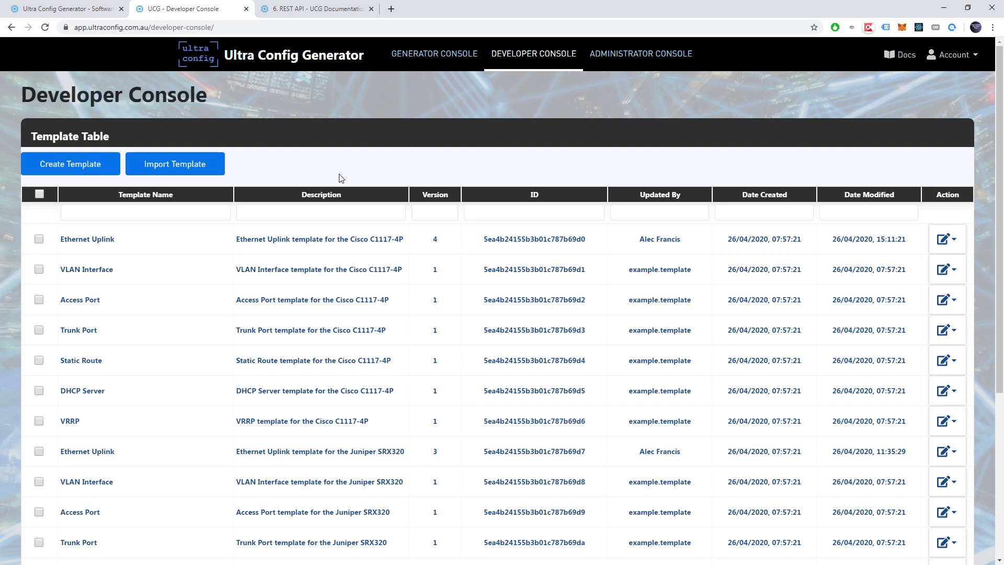
Open the Ethernet Uplink entry from the Template Table in the Template Editor
click(943, 238)
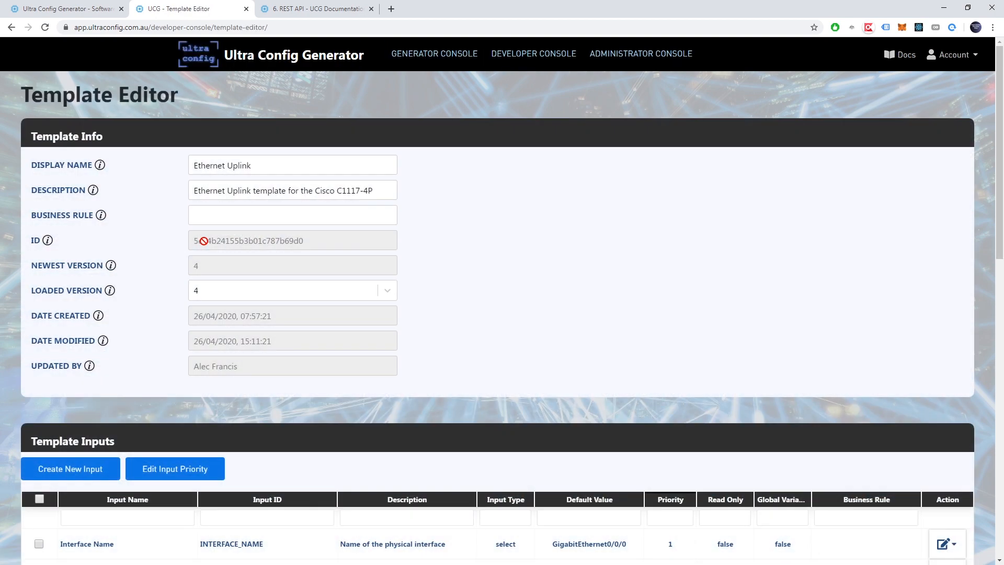
mouse_move(88, 366)
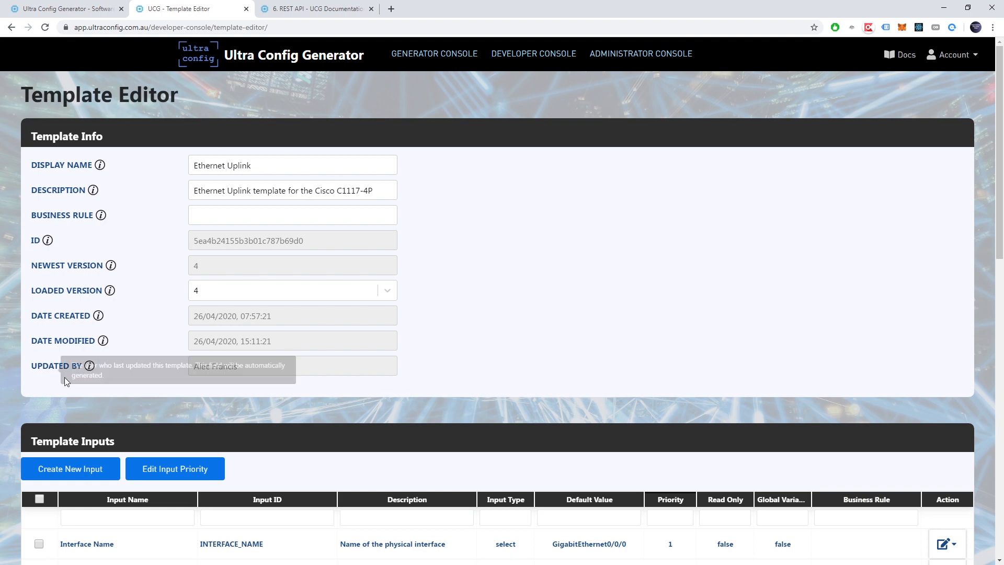
mouse_move(9, 146)
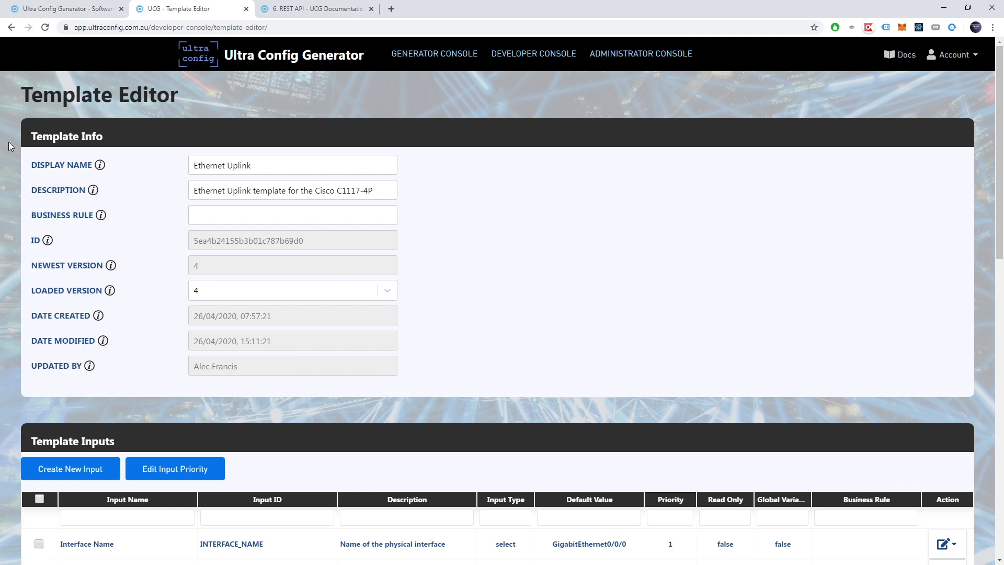
Scroll to the Template Markup and highlight the {% if TRAFFIC_SHAPING == 'Yes' %} line
scroll(down, 3)
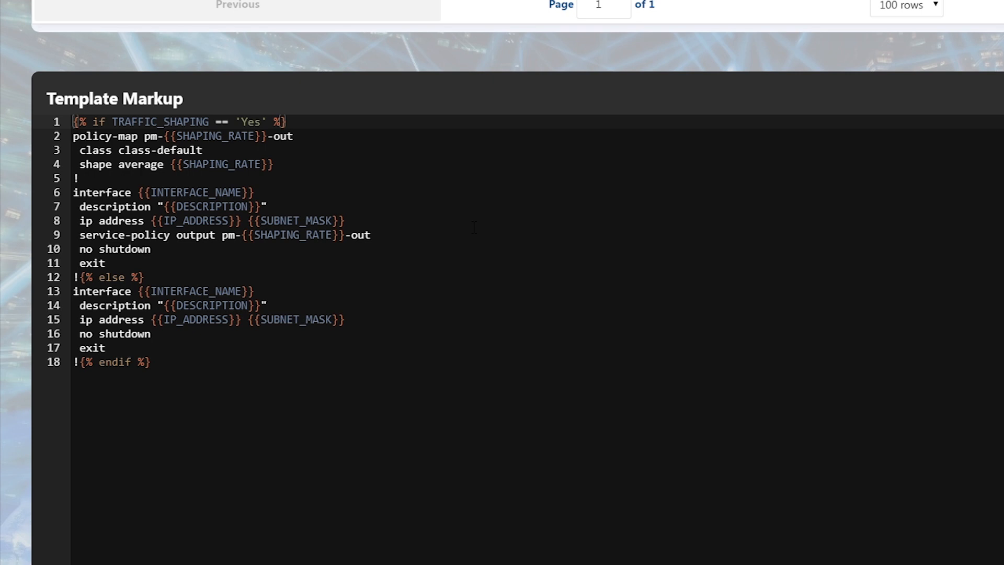
drag(72, 122, 128, 122)
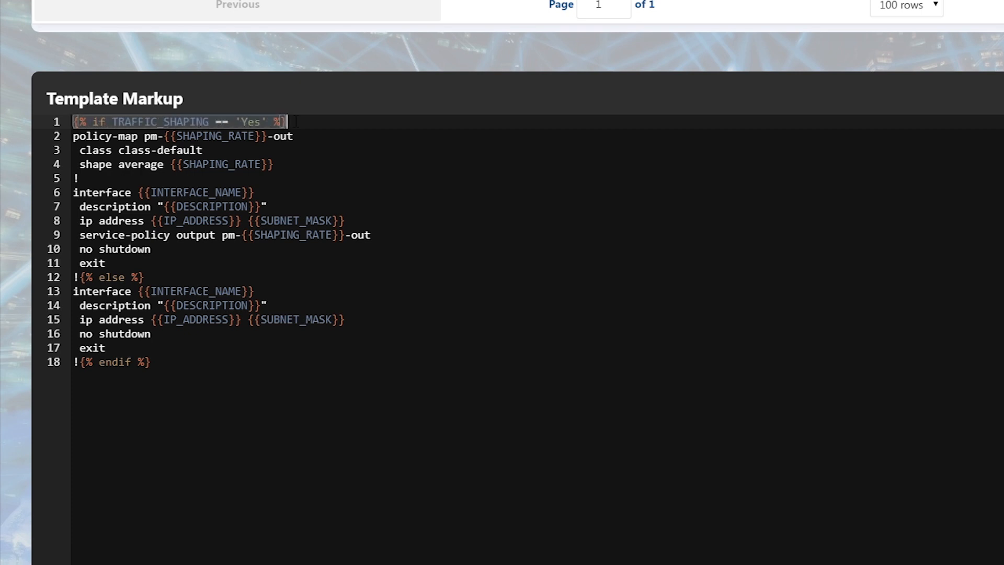
mouse_move(160, 115)
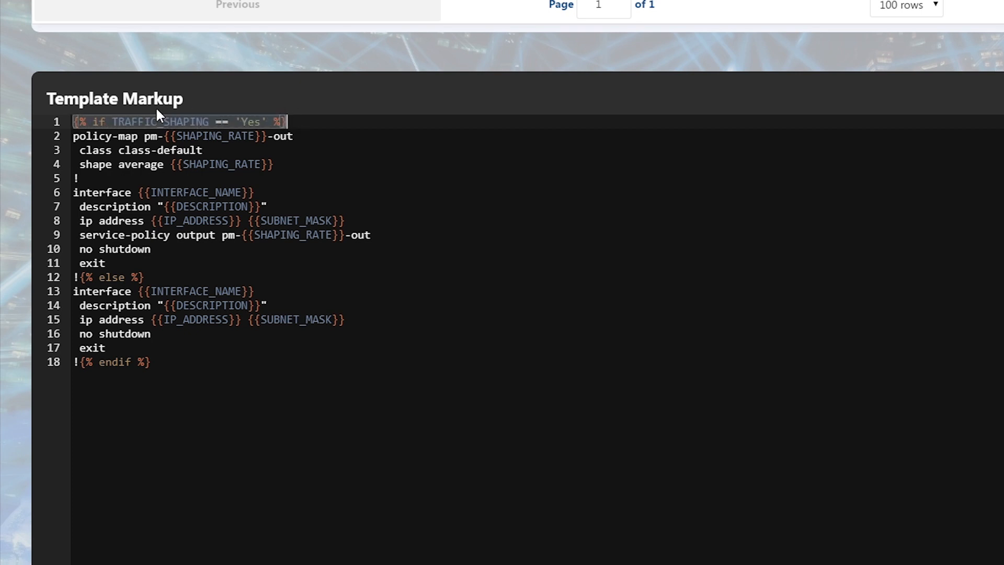
click(288, 122)
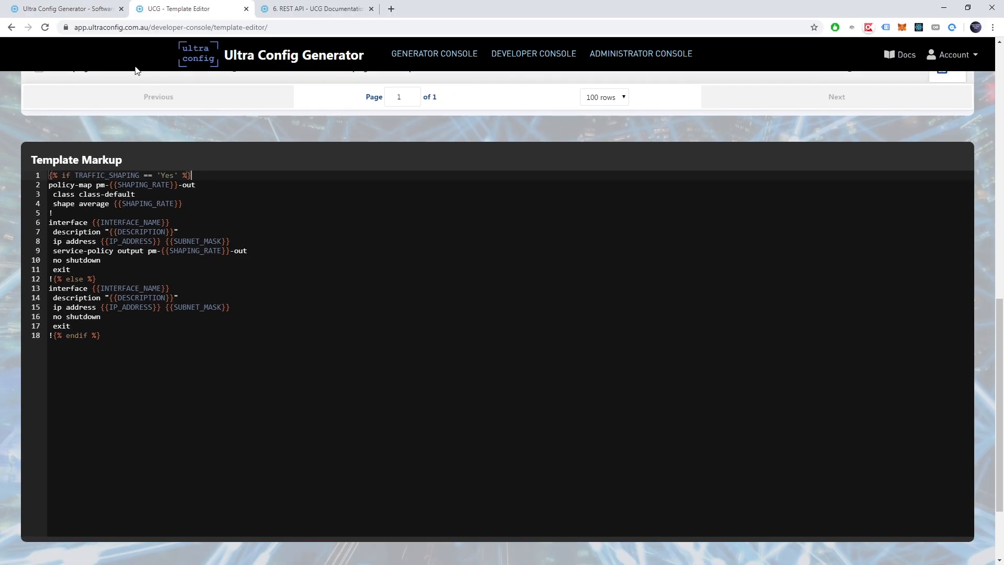
Browse the homepage's Overview and Features sections on Jinja2 templates and vendor support
click(64, 9)
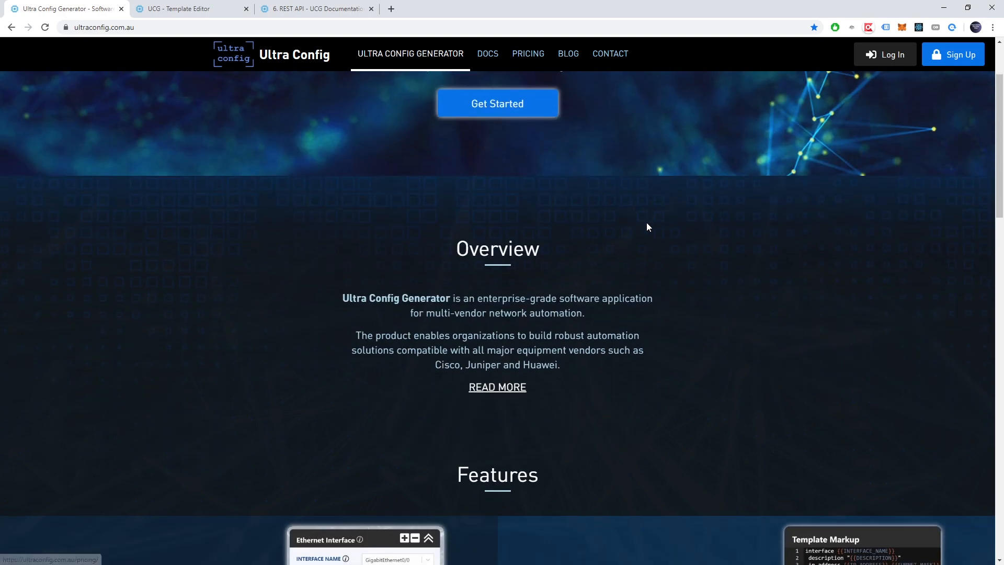
scroll(down, 3)
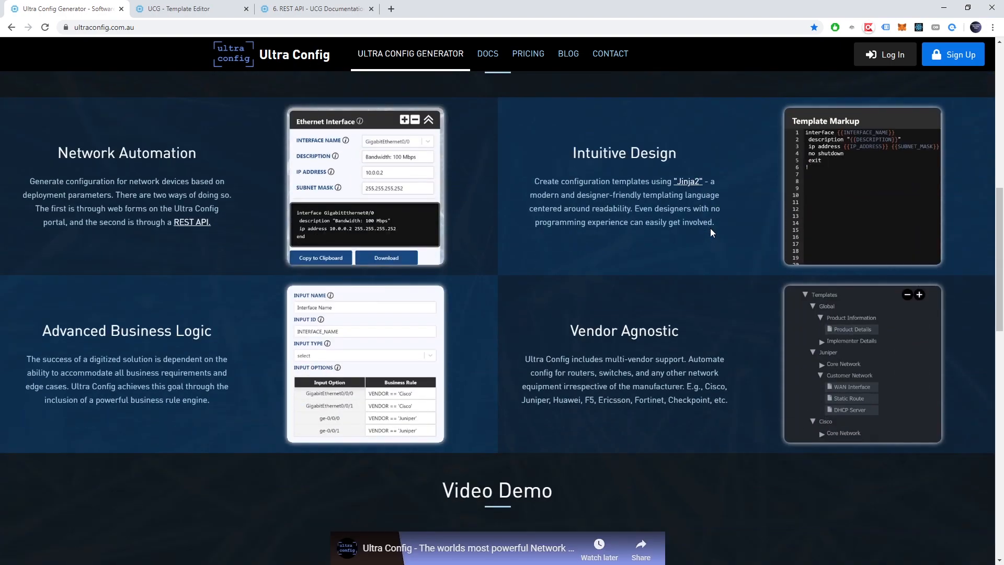
scroll(down, 3)
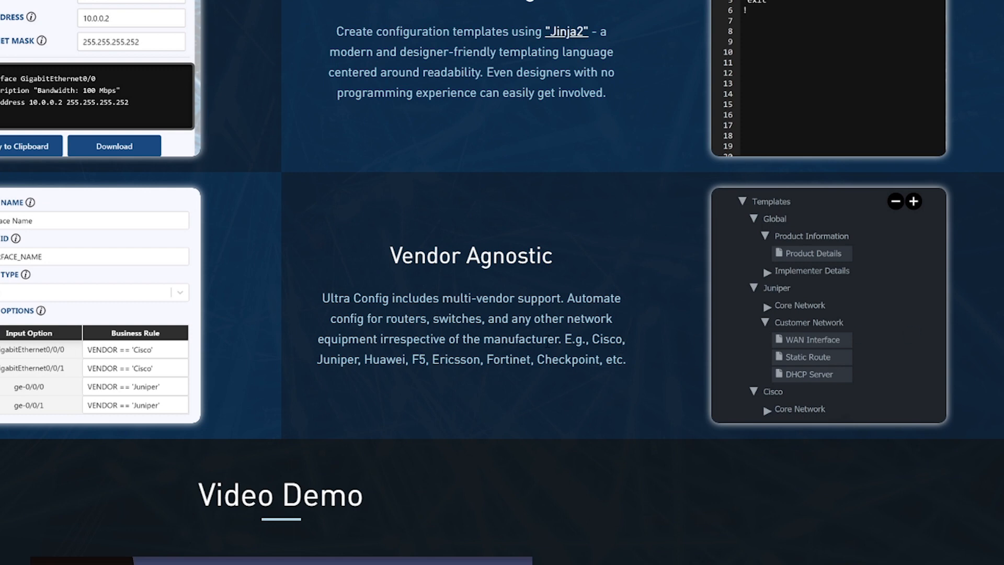
drag(565, 338, 626, 359)
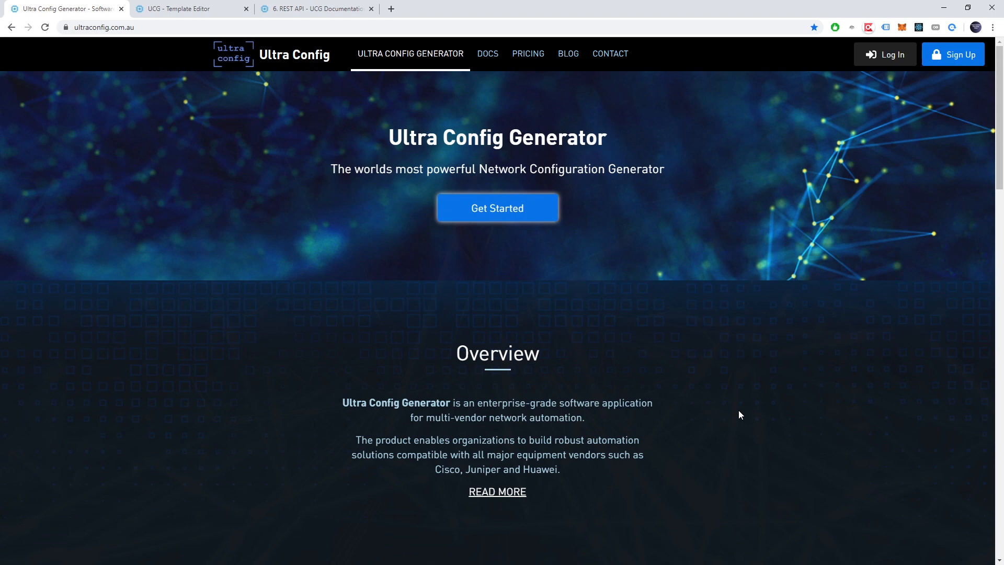
Browse DOCS and PRICING, then continue with the $0/month Individual plan
click(488, 54)
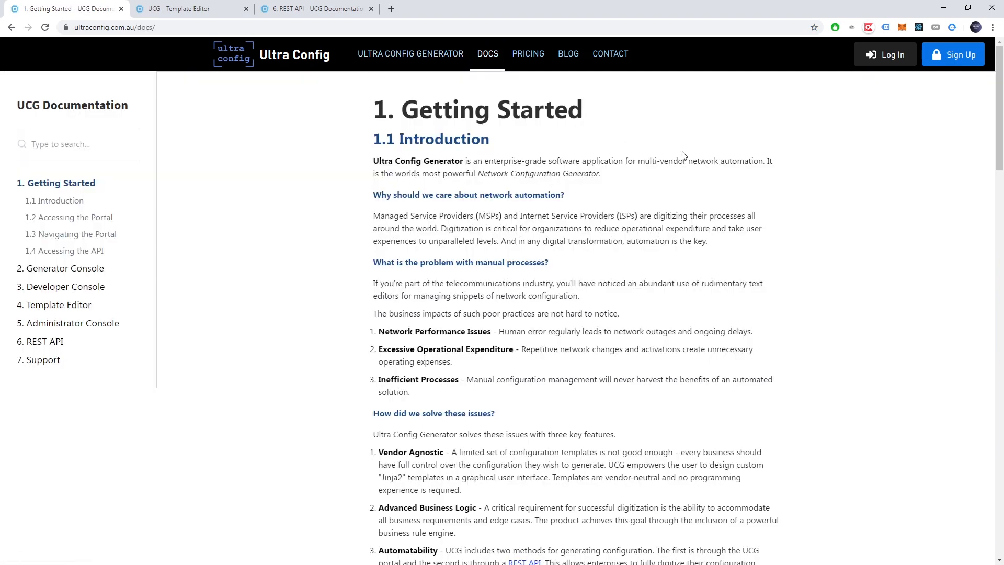
click(528, 54)
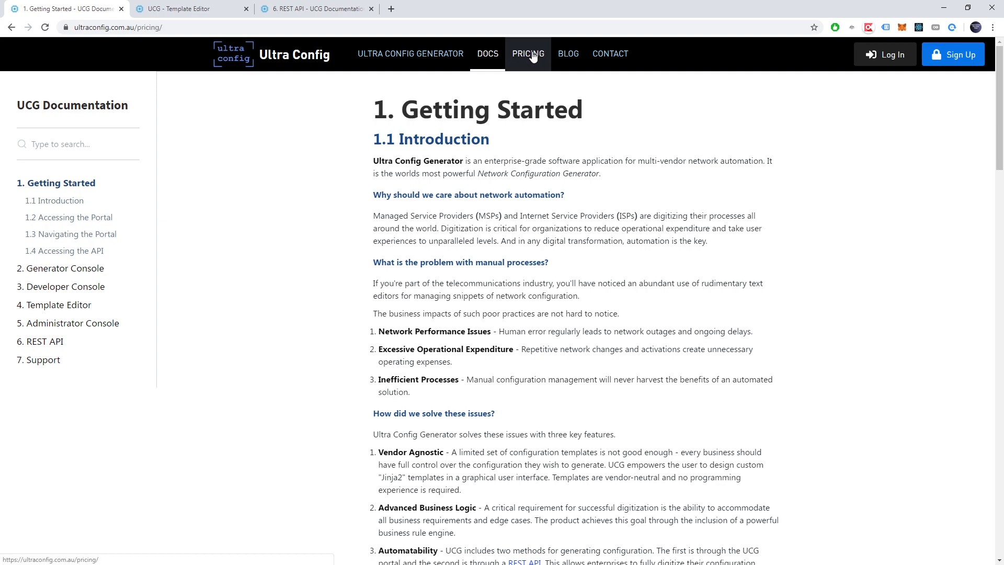
click(527, 54)
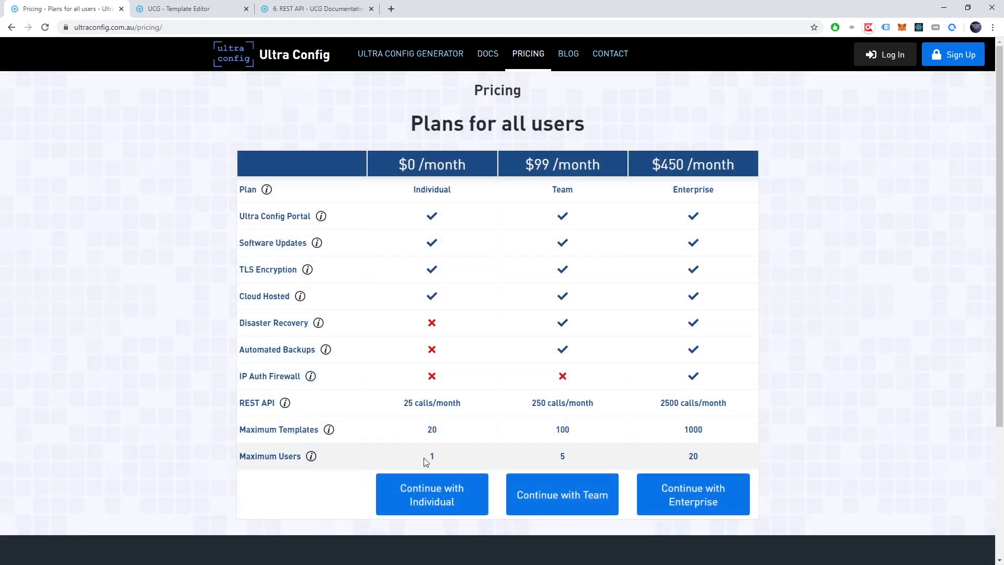
click(432, 494)
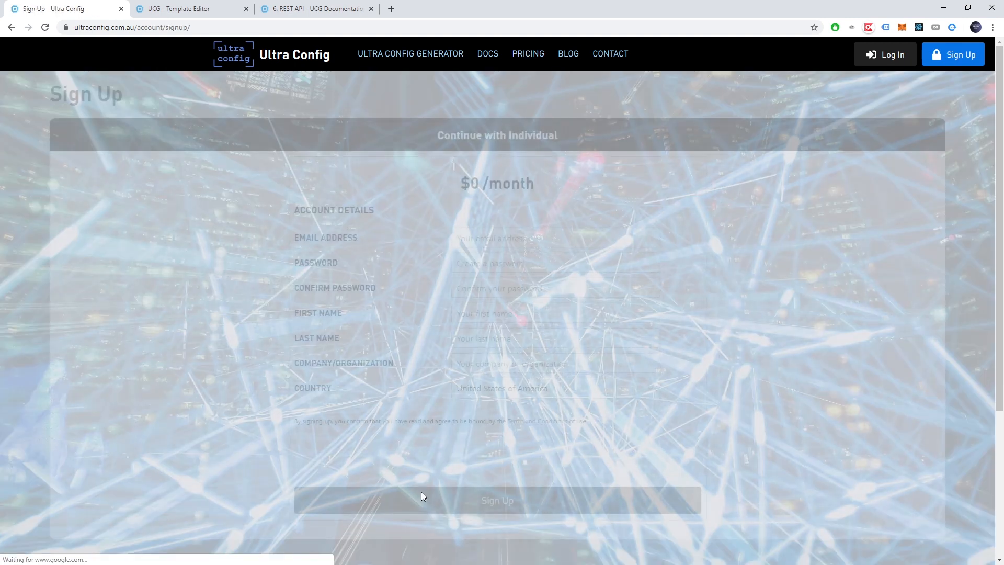